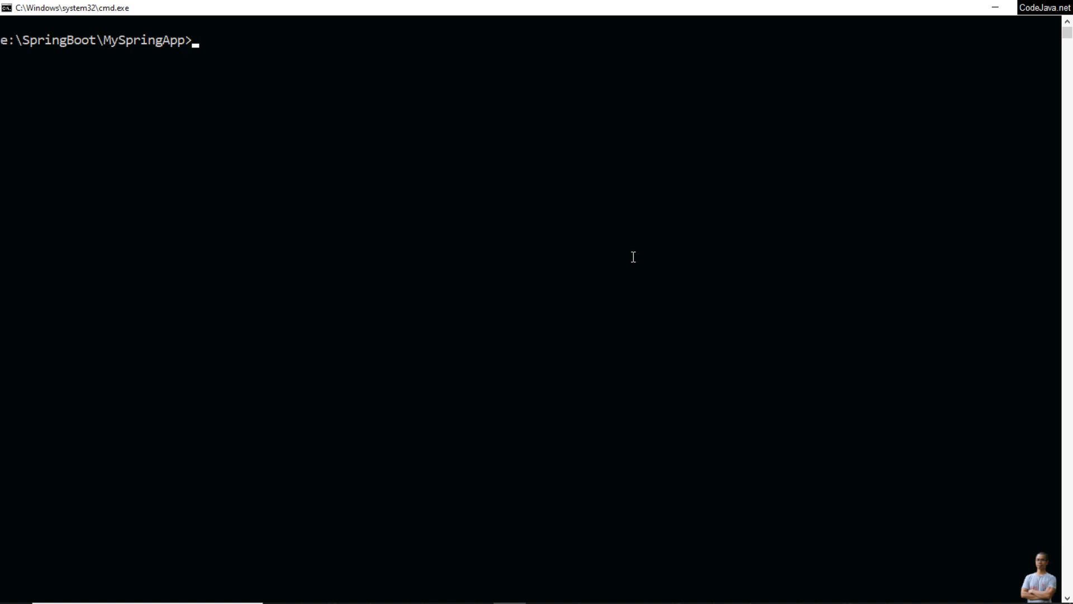
List the Heroku apps and open my-spring-app-1 in the browser with heroku open
{"action": "type", "text": "heroku apps"}
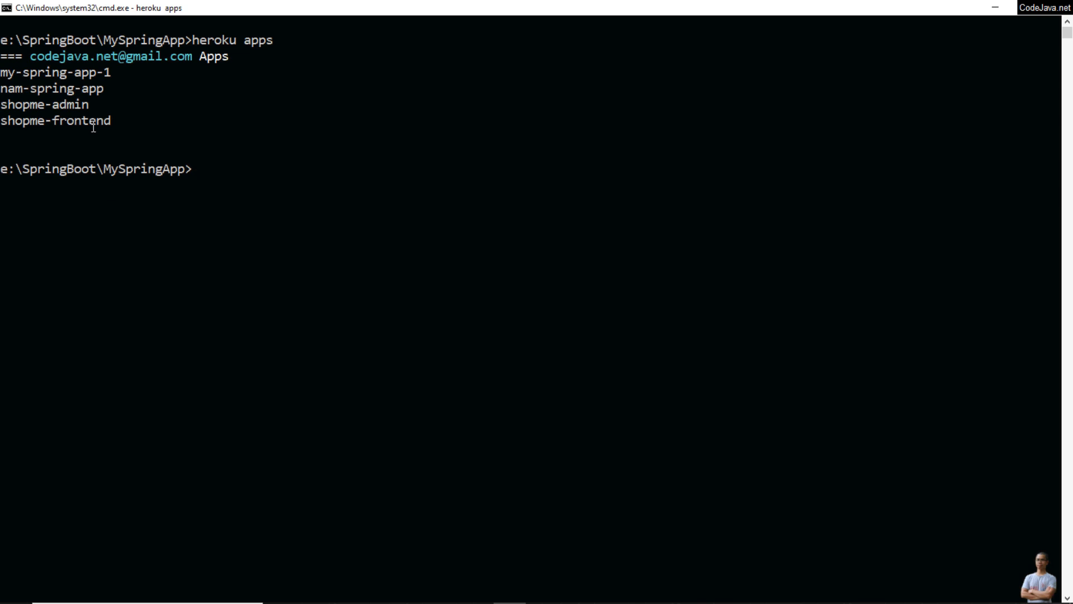
{"action": "mouse_move", "coordinate": [56, 106]}
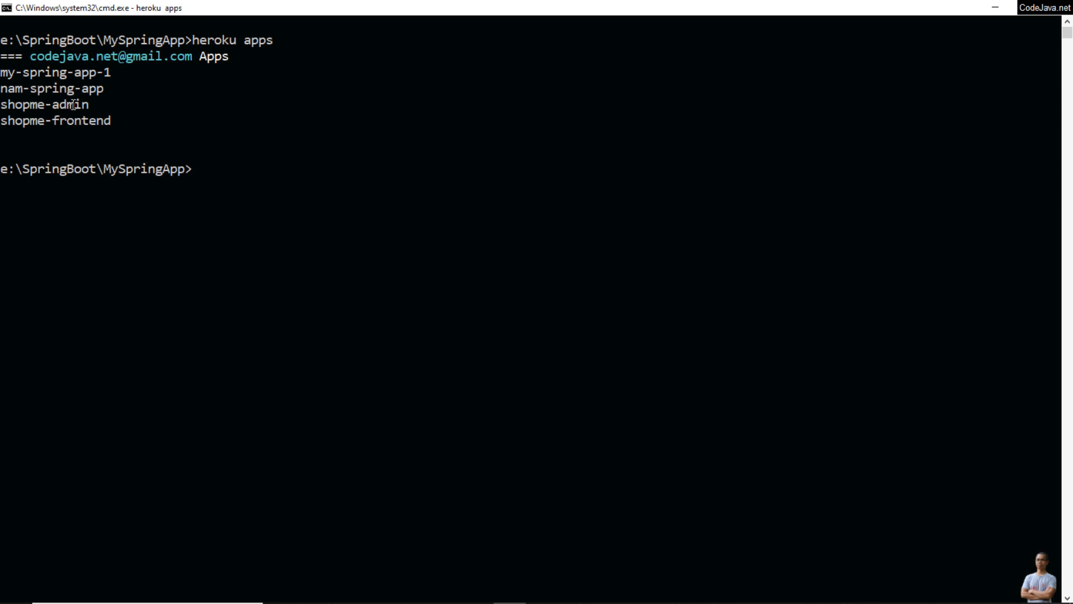
{"action": "mouse_move", "coordinate": [164, 255]}
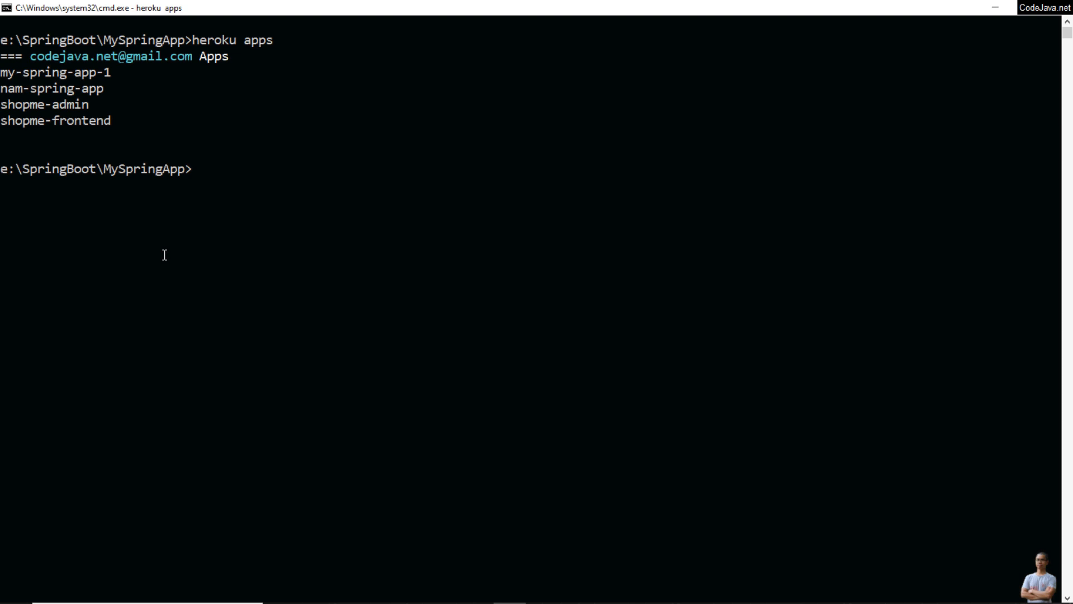
{"action": "type", "text": "heroku"}
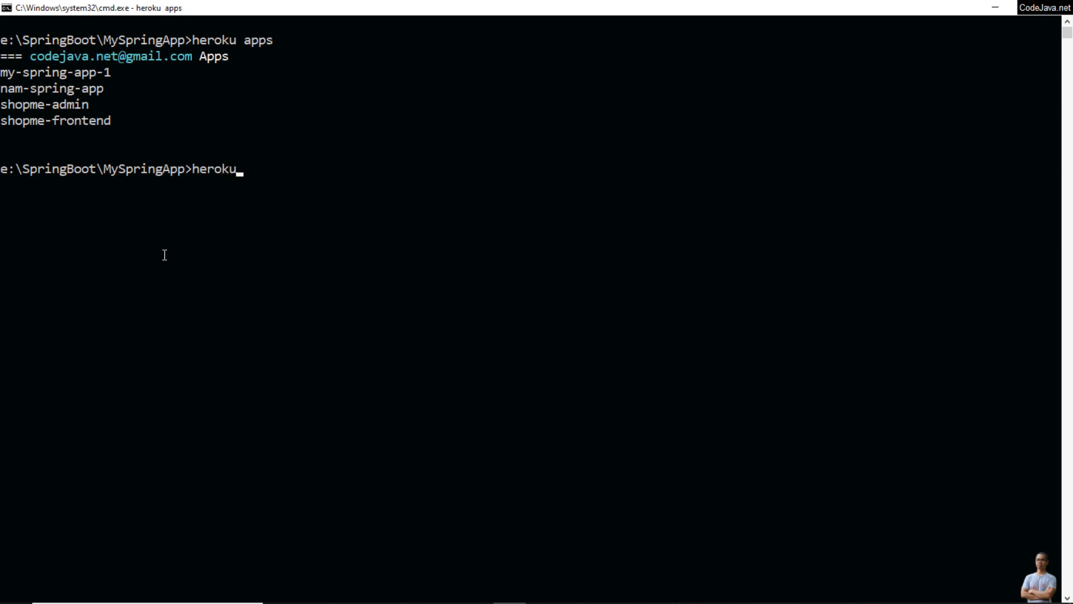
{"action": "type", "text": "op"}
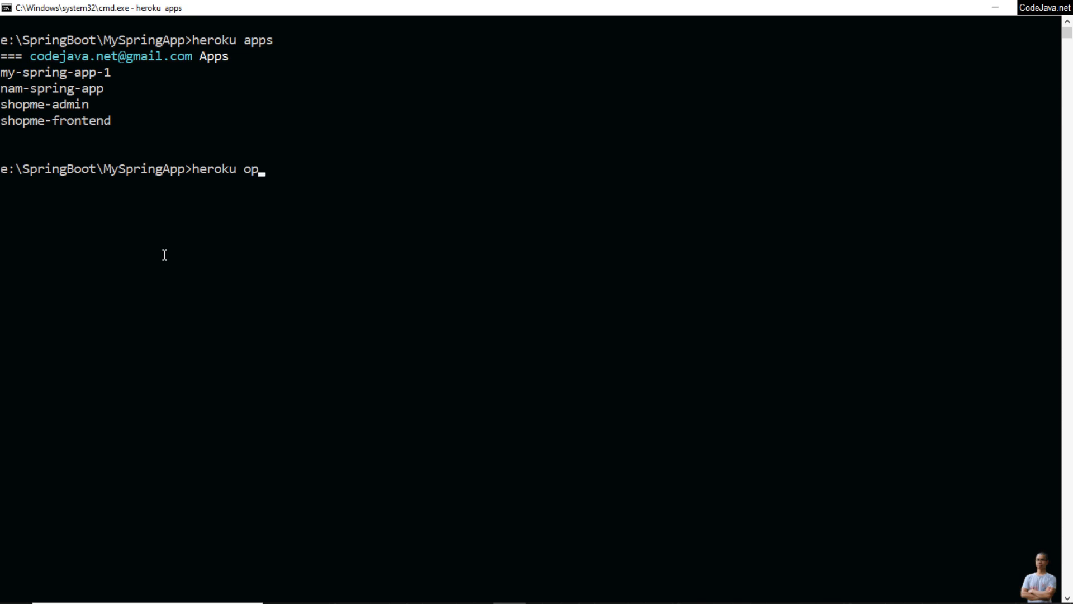
{"action": "type", "text": "en -"}
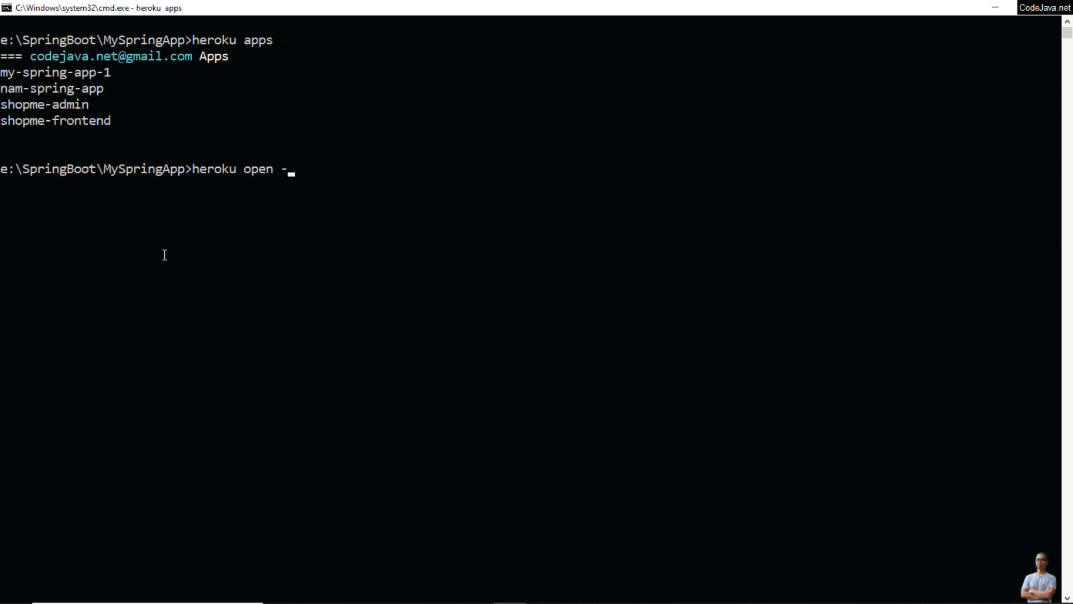
{"action": "type", "text": "a my-spring-"}
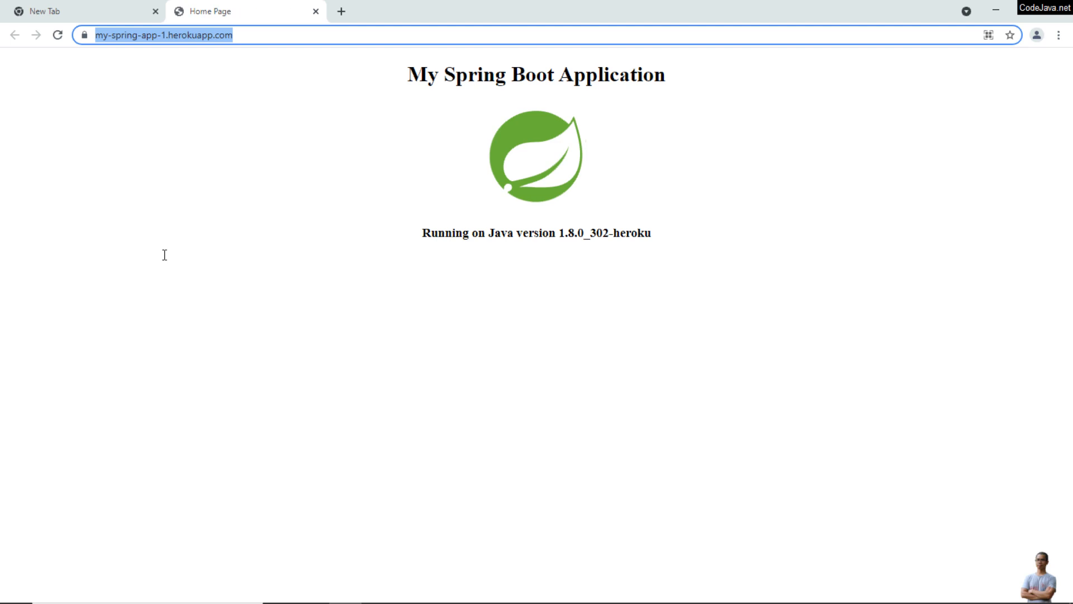
{"action": "mouse_move", "coordinate": [380, 303]}
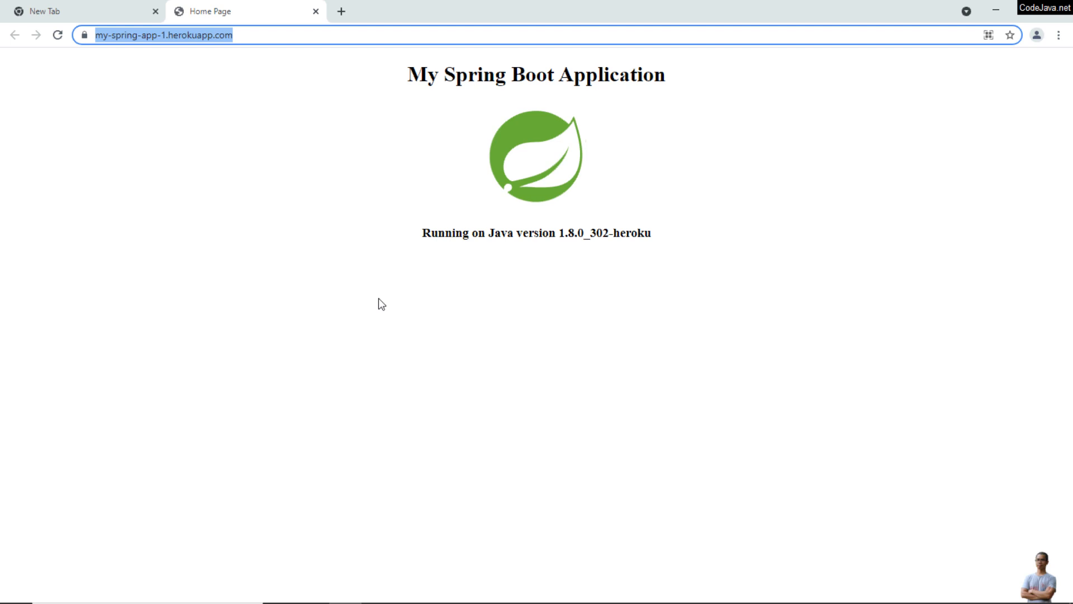
{"action": "mouse_move", "coordinate": [427, 266]}
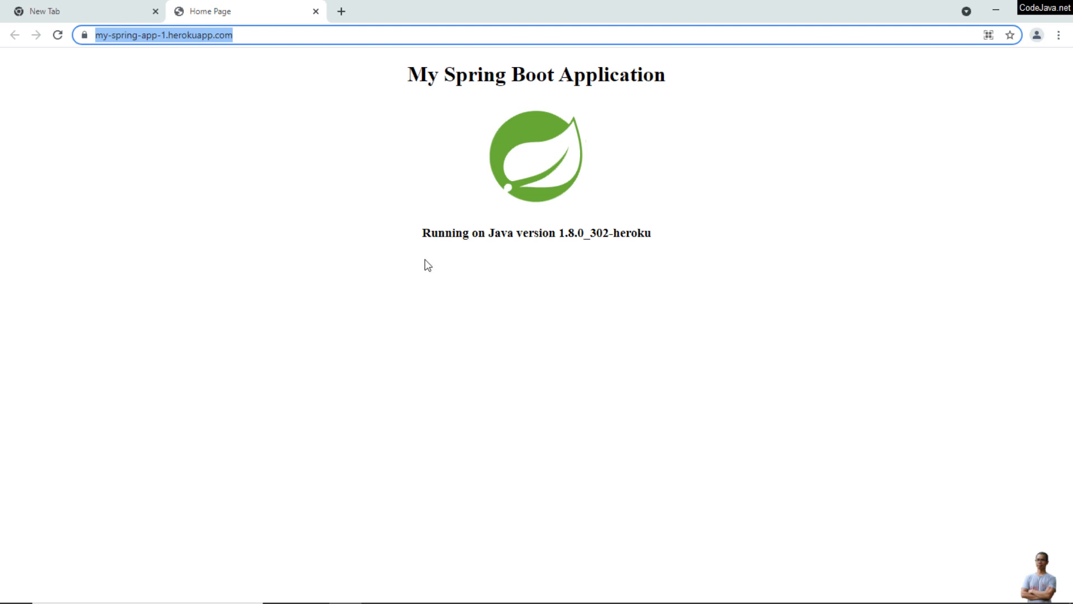
{"action": "left_click_drag", "start_coordinate": [422, 233], "coordinate": [541, 235]}
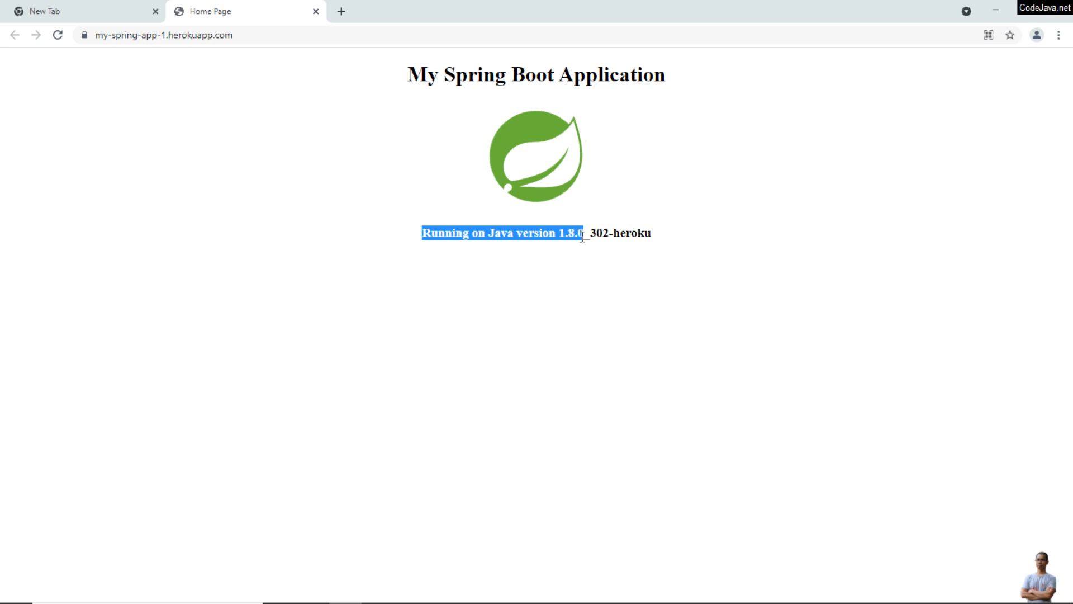
{"action": "left_click", "coordinate": [571, 271]}
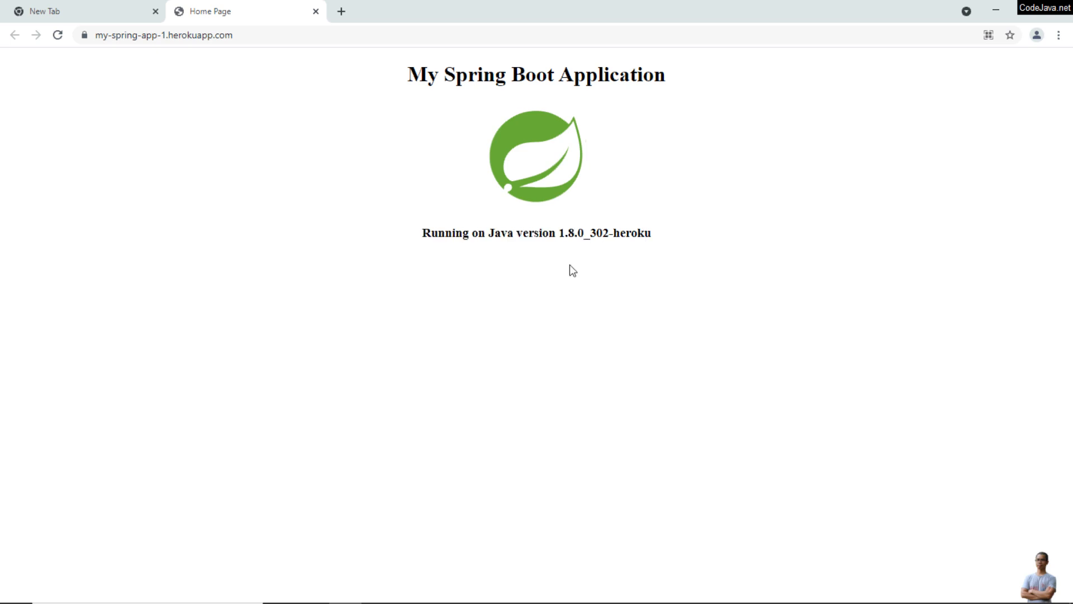
{"action": "mouse_move", "coordinate": [487, 309]}
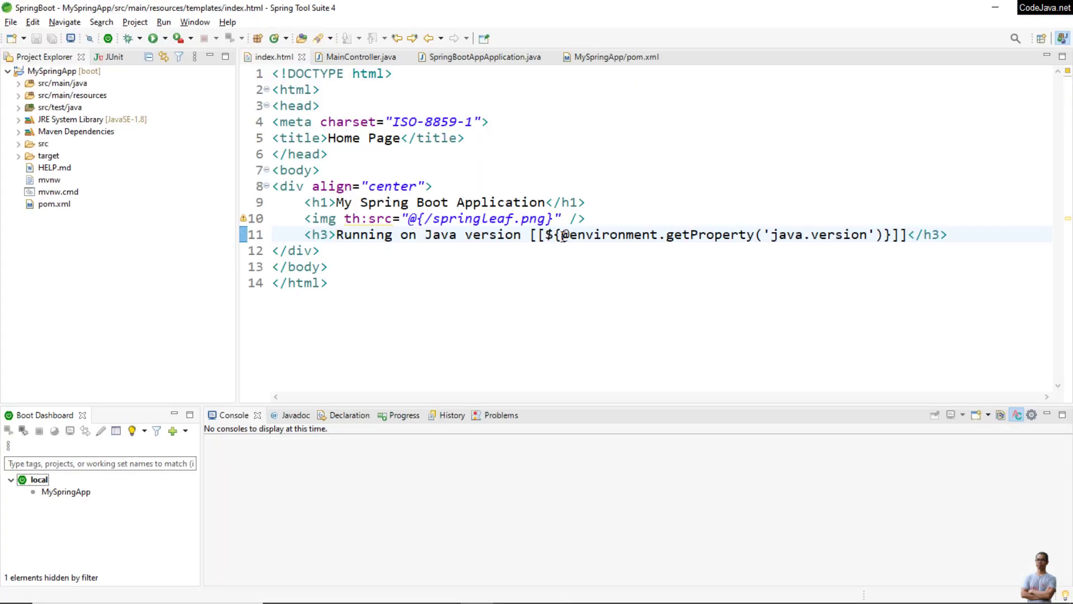
{"action": "double_click", "coordinate": [567, 235]}
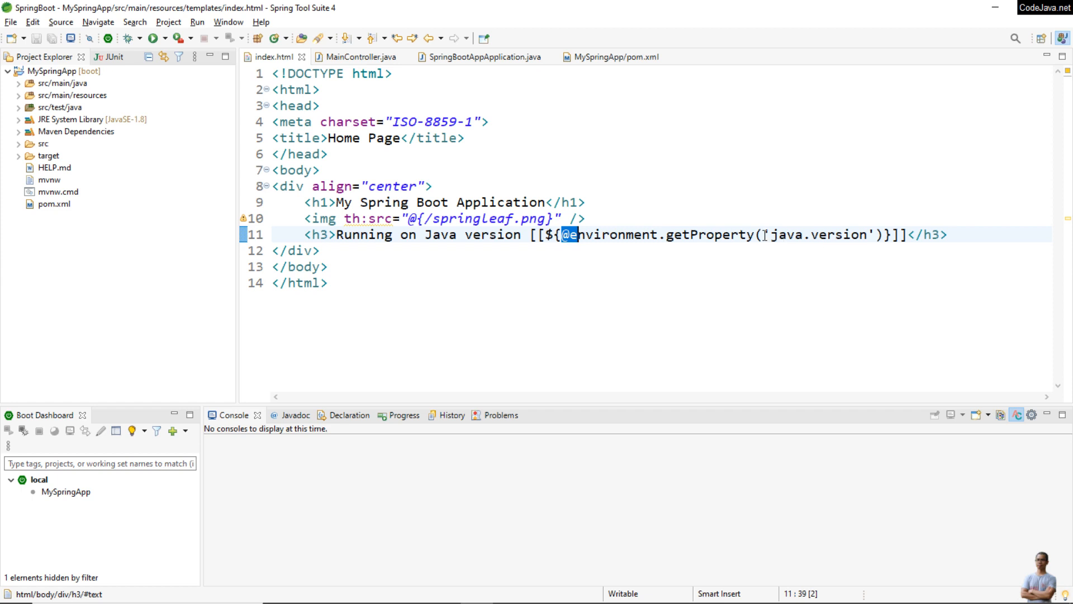
{"action": "mouse_move", "coordinate": [798, 240]}
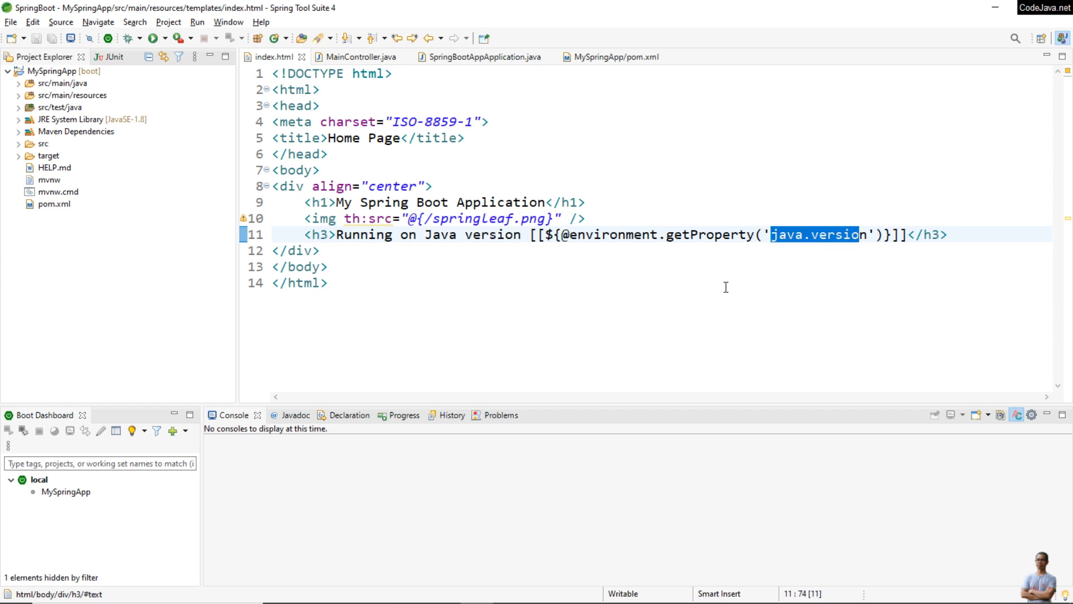
{"action": "mouse_move", "coordinate": [717, 284]}
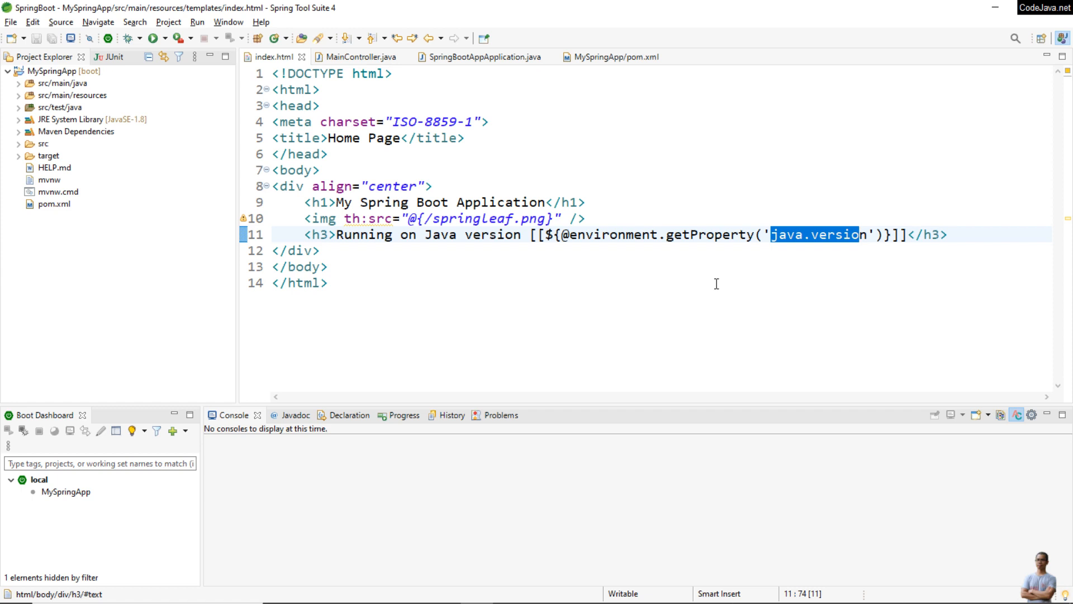
{"action": "mouse_move", "coordinate": [592, 298]}
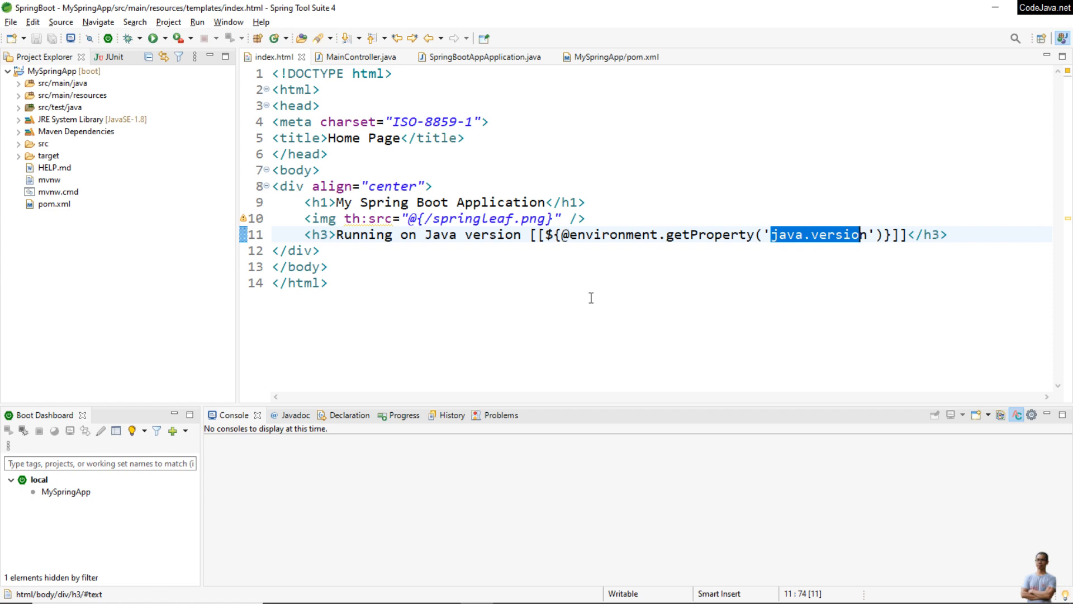
{"action": "key", "text": "Alt+Tab"}
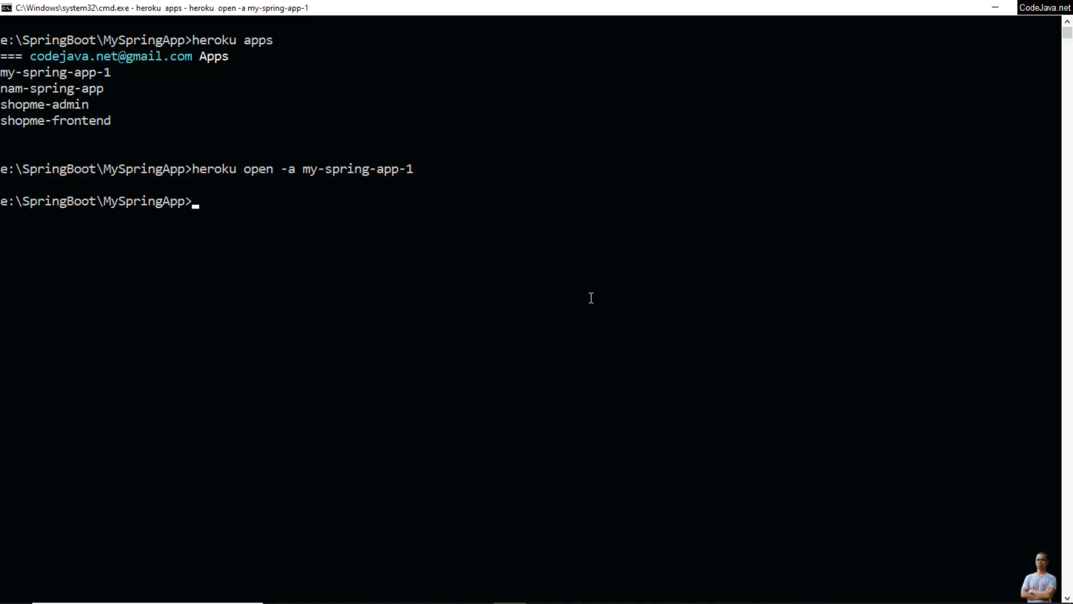
Create system.properties in the project folder containing java.runtime.version=15
{"action": "type", "text": "cd"}
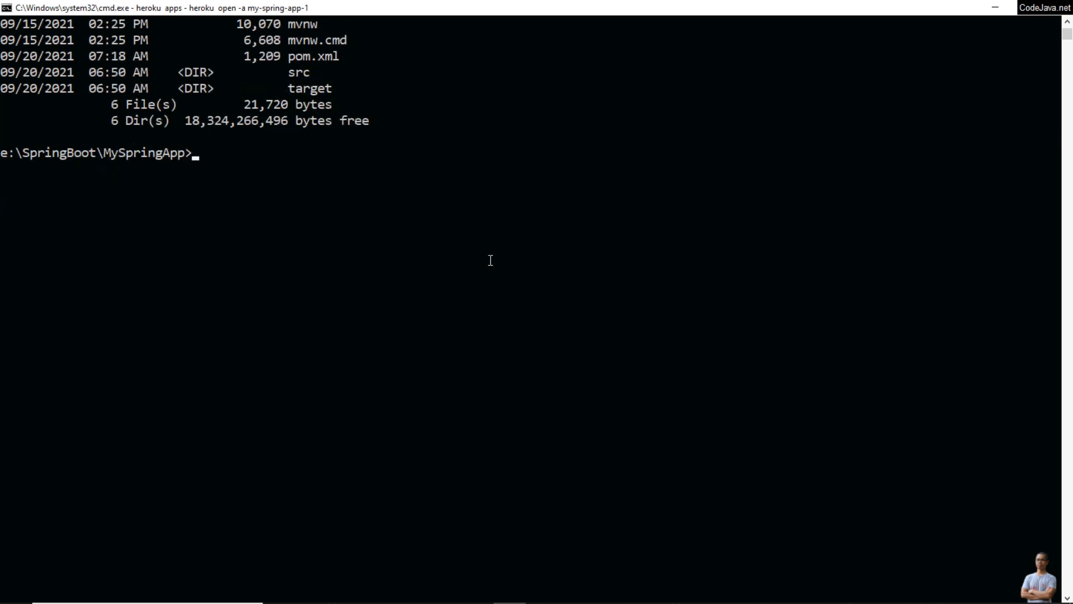
{"action": "type", "text": "copy con sy"}
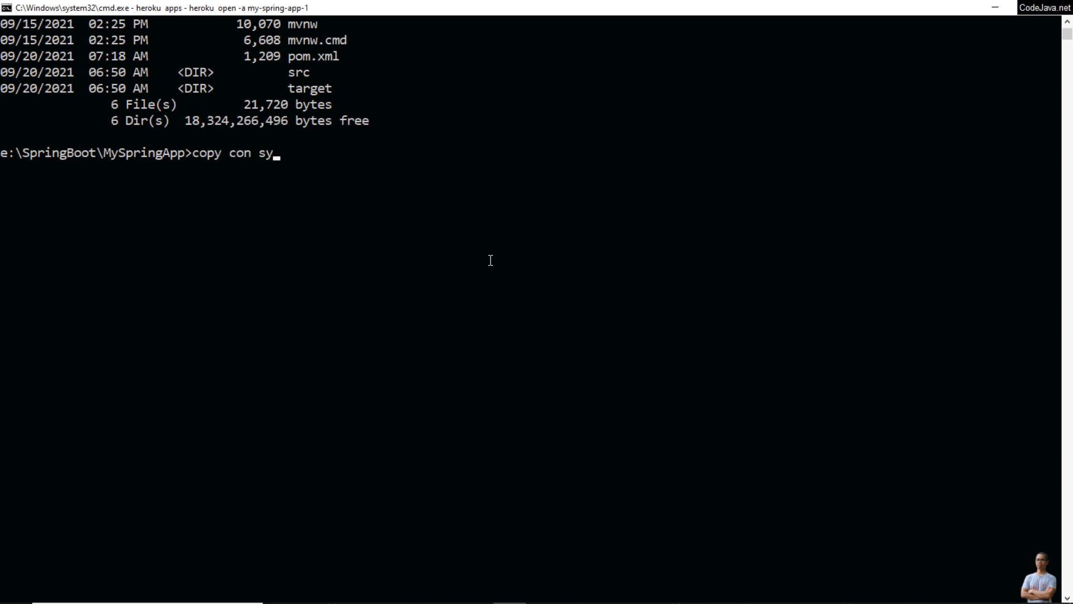
{"action": "type", "text": "stem.properties"}
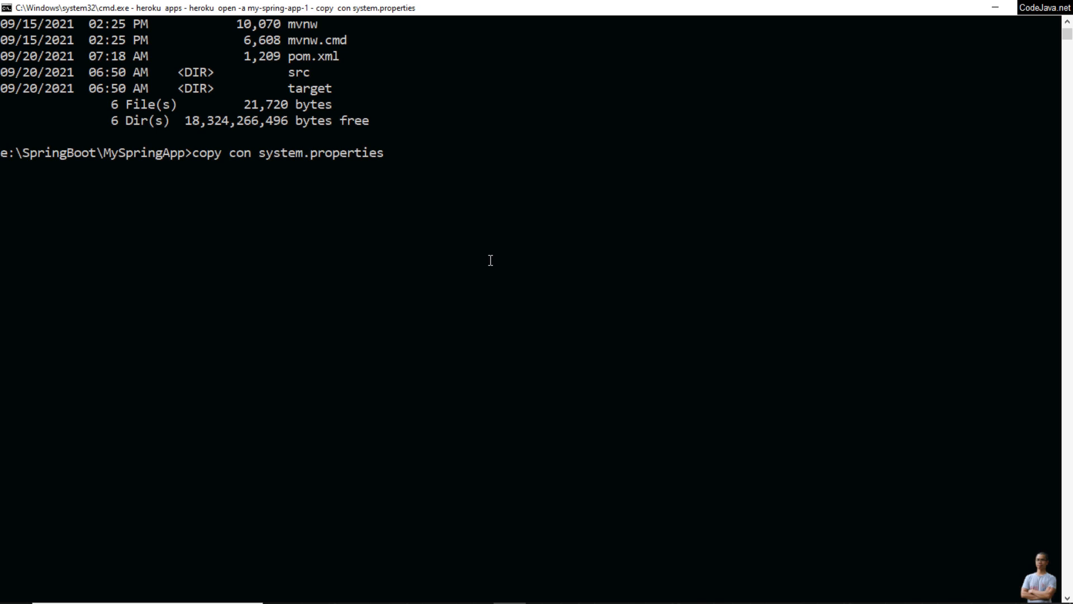
{"action": "type", "text": "java."}
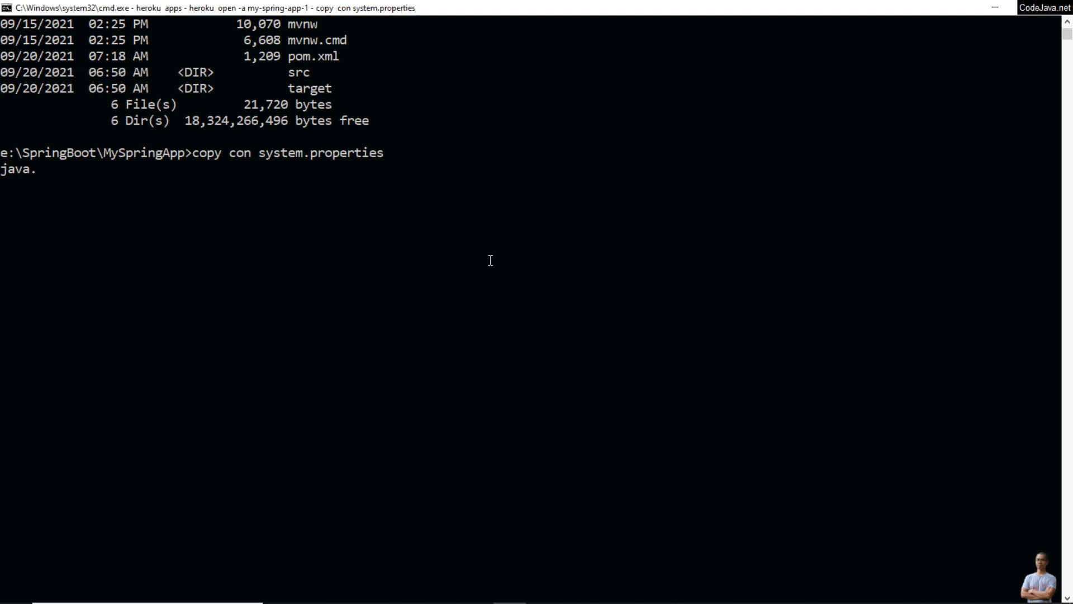
{"action": "type", "text": "runtime.v"}
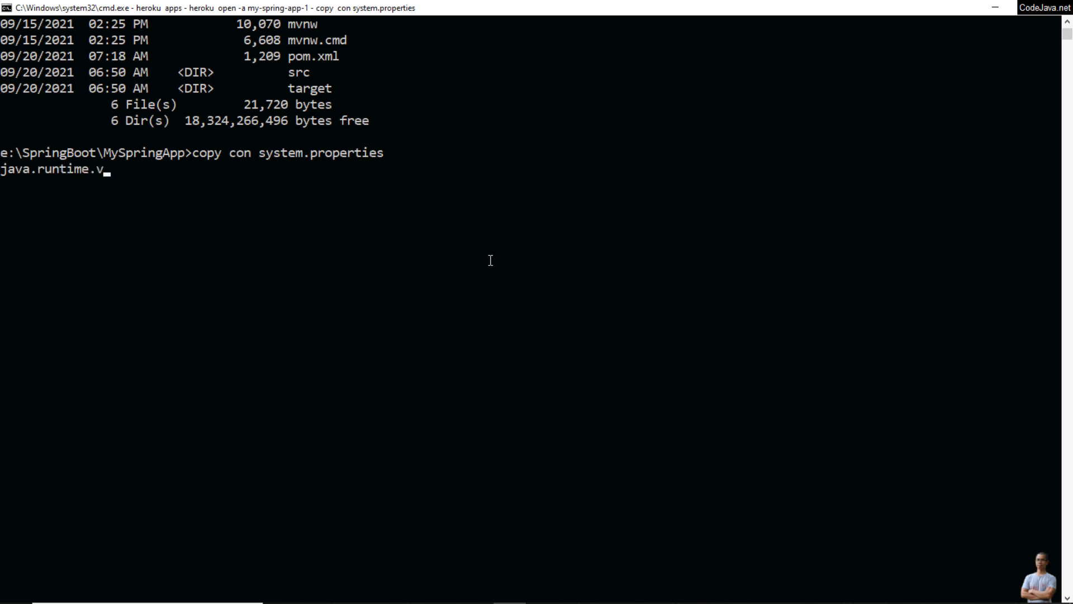
{"action": "type", "text": "ersion"}
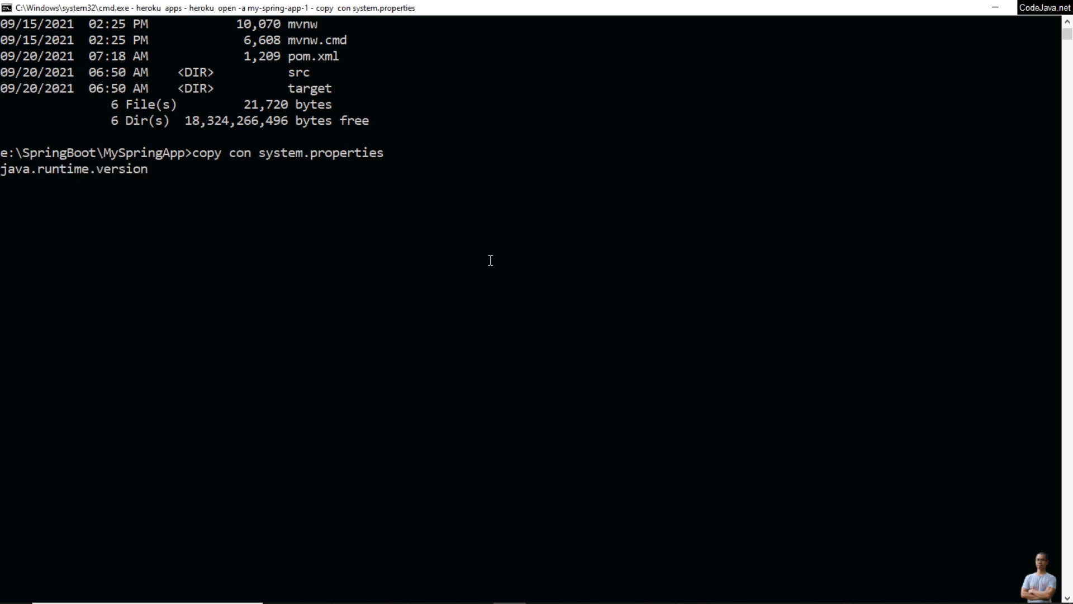
{"action": "type", "text": "=15"}
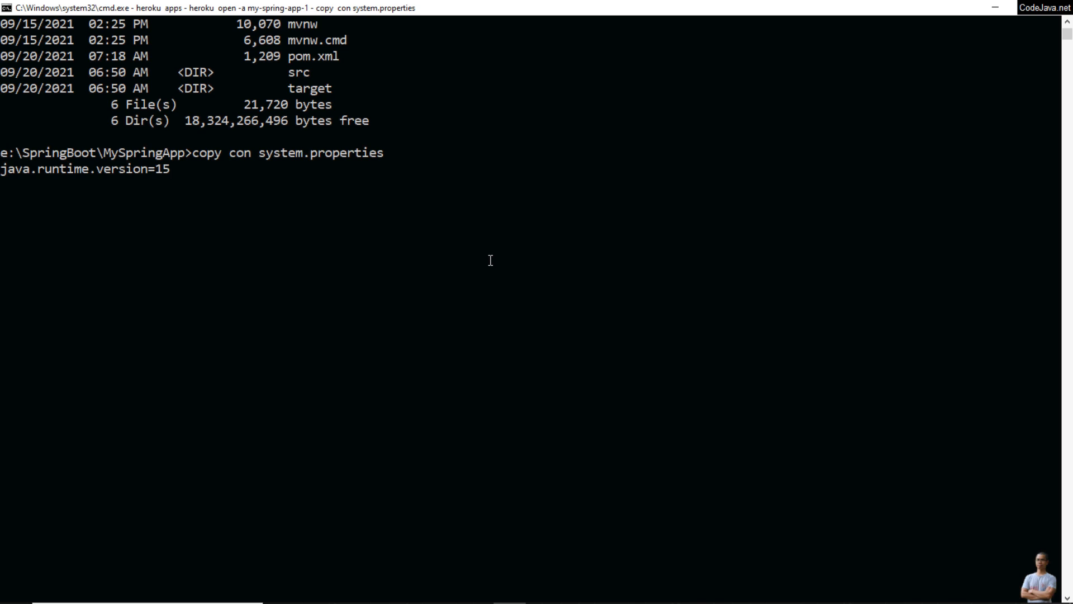
{"action": "key", "text": "ctrl+z"}
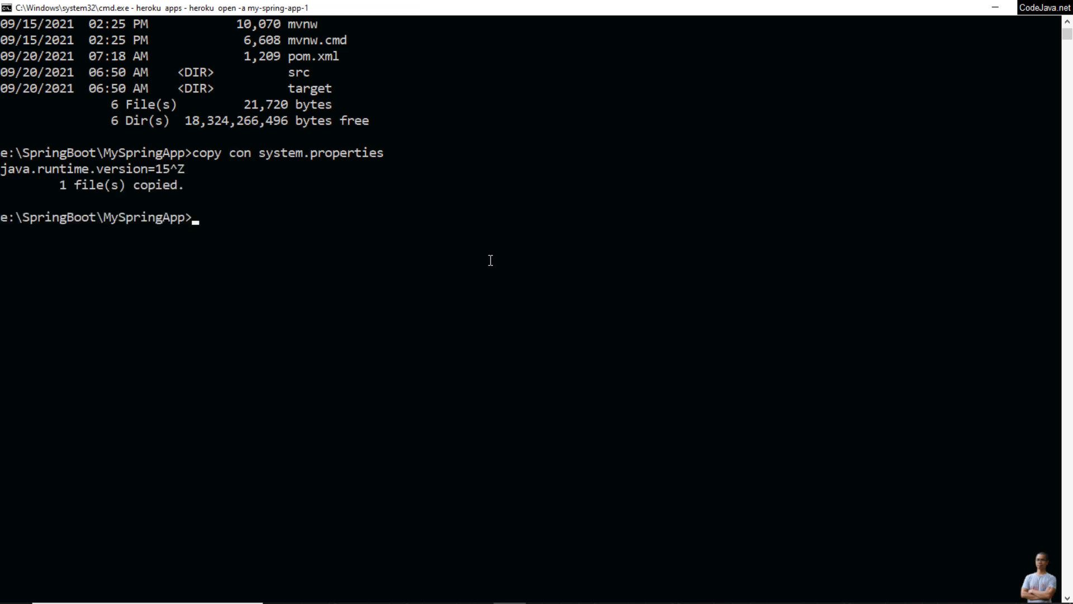
Display the contents of system.properties to confirm the Java version setting
{"action": "type", "text": "tpe"}
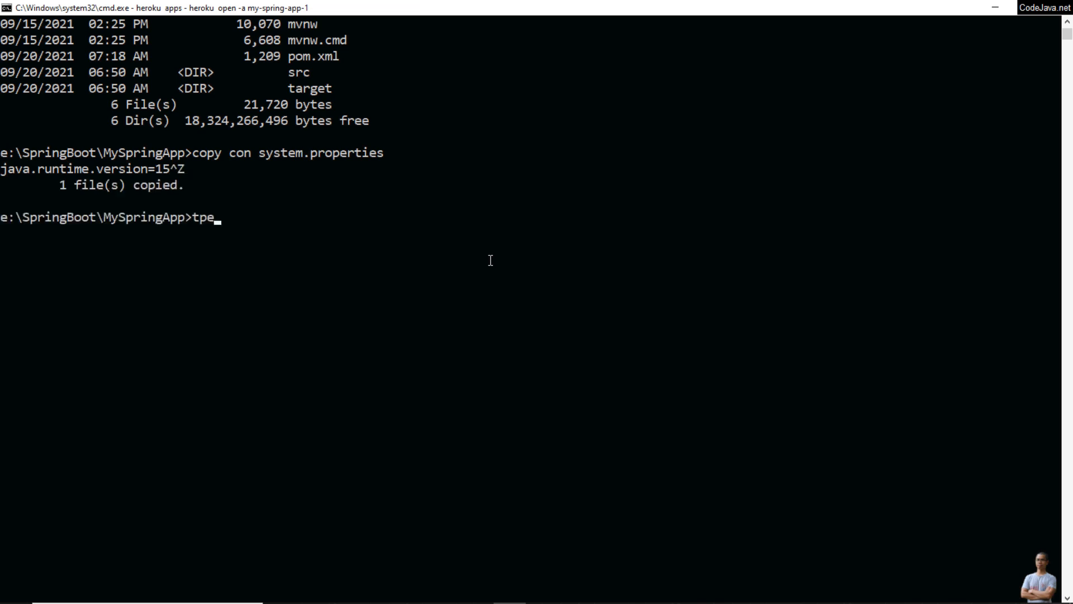
{"action": "type", "text": "type system.properties"}
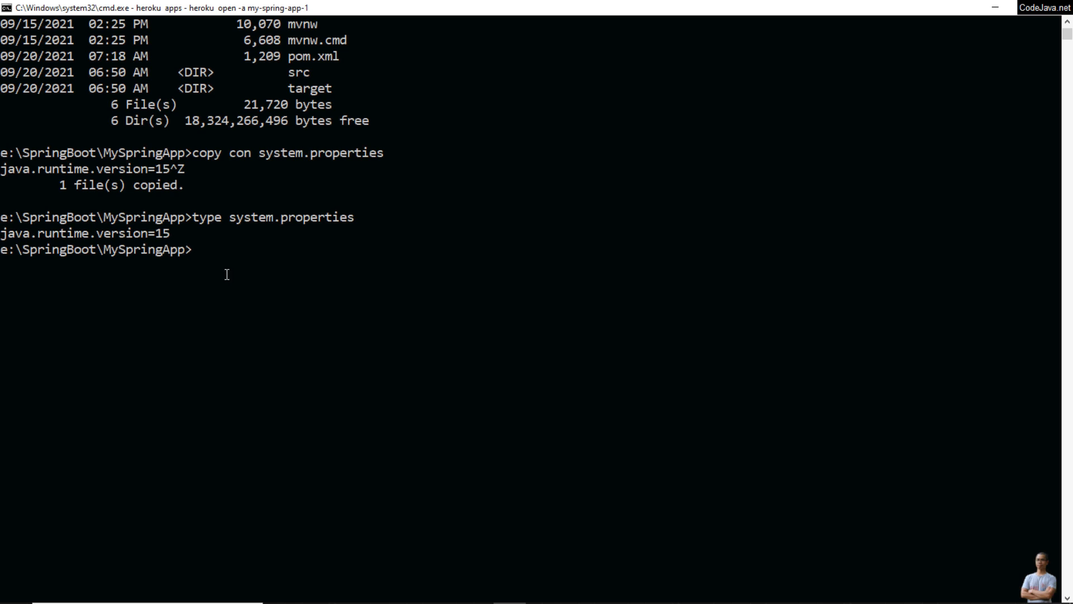
{"action": "type", "text": "dir"}
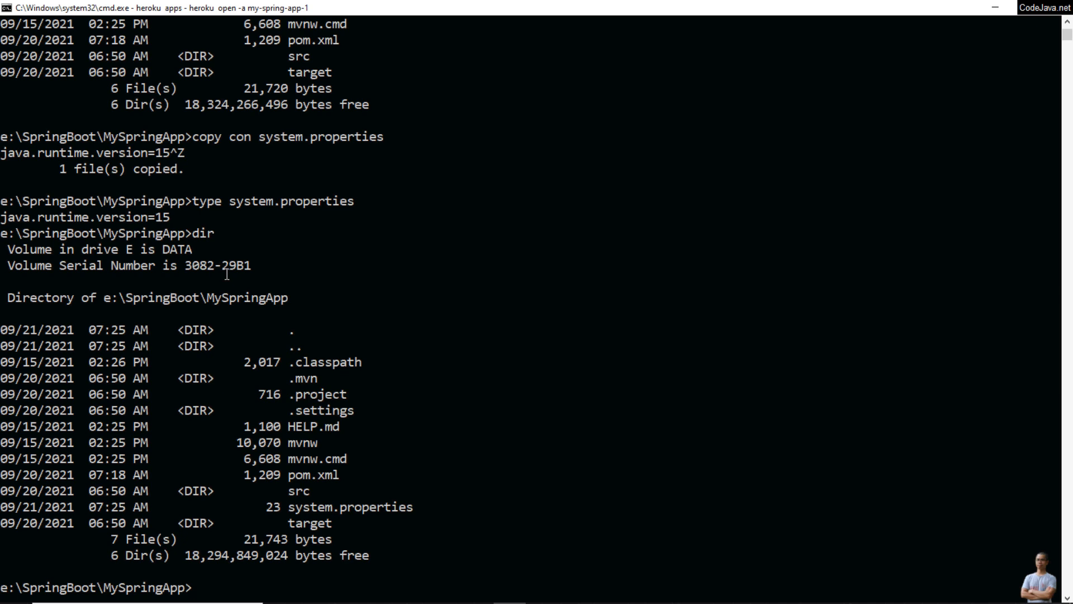
Commit system.properties with the message 'change java version to 15'
{"action": "scroll", "scroll_direction": "down", "scroll_amount": 3}
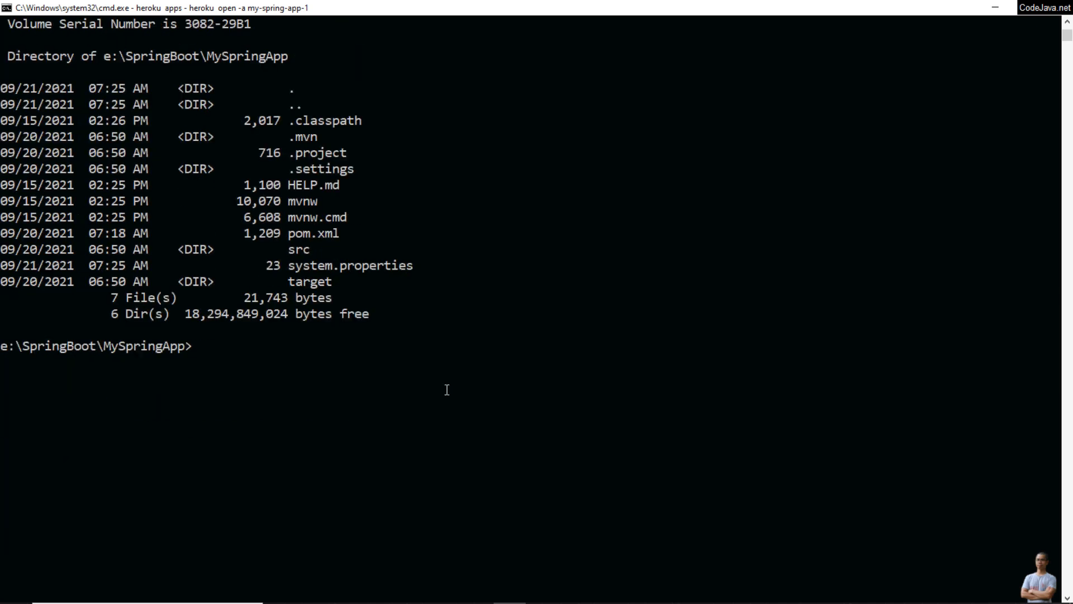
{"action": "type", "text": "git"}
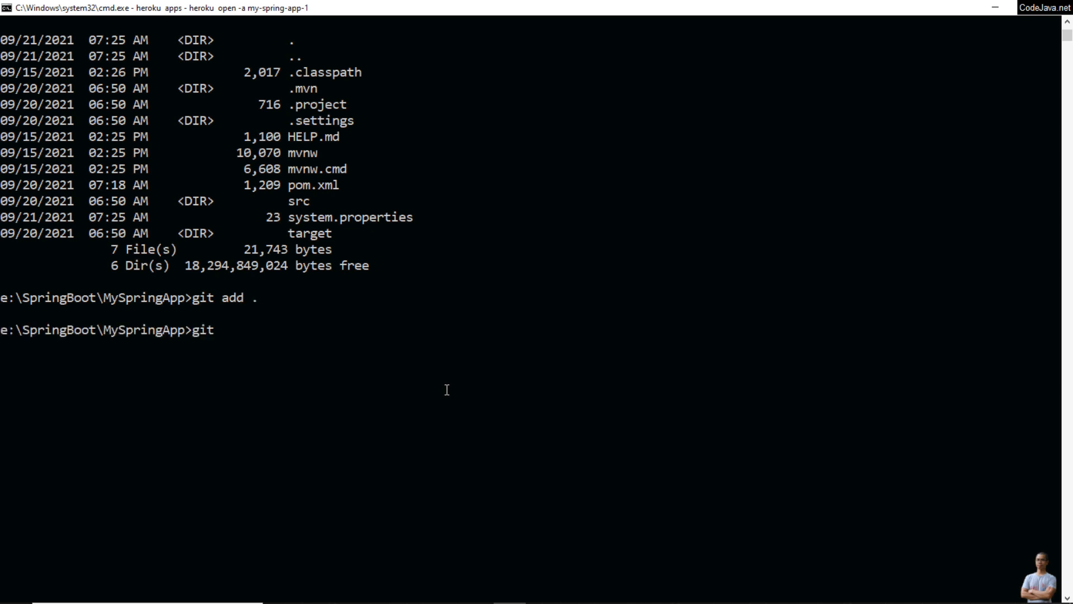
{"action": "type", "text": "commit"}
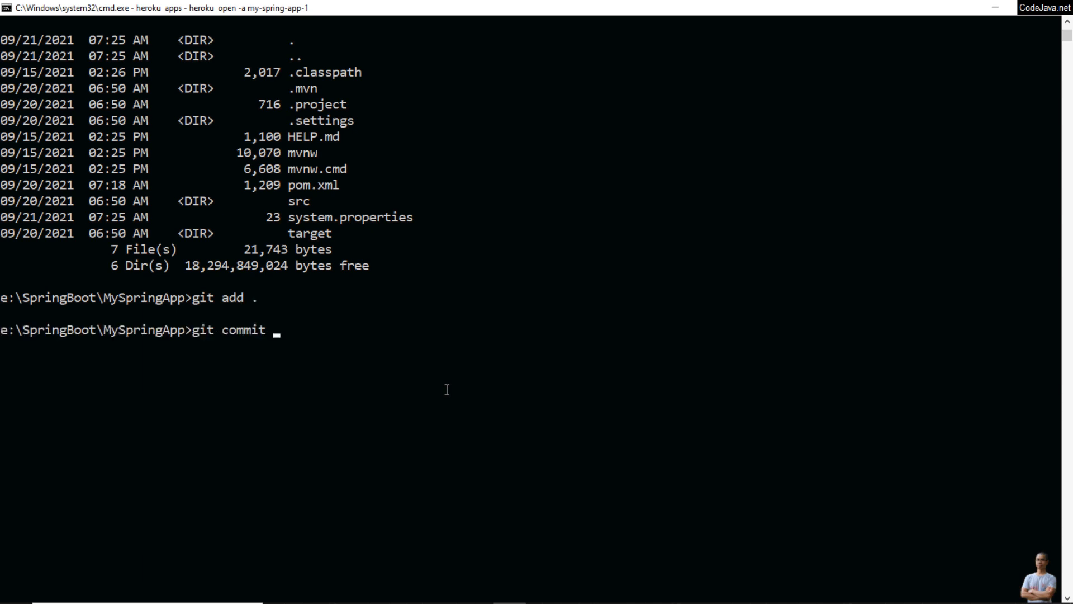
{"action": "type", "text": "-m \"change"}
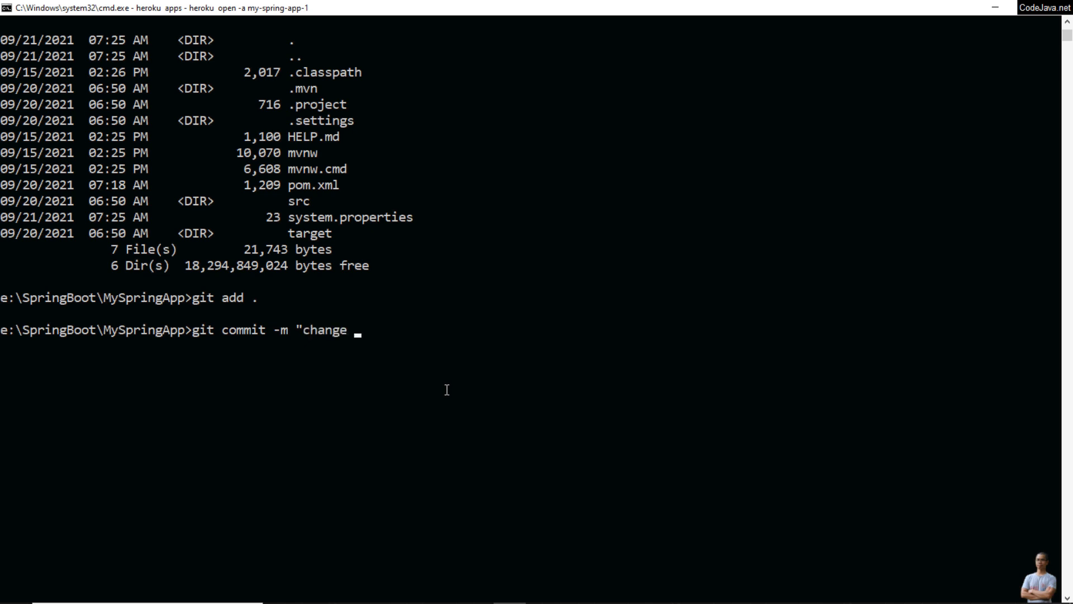
{"action": "type", "text": "java version to 15"}
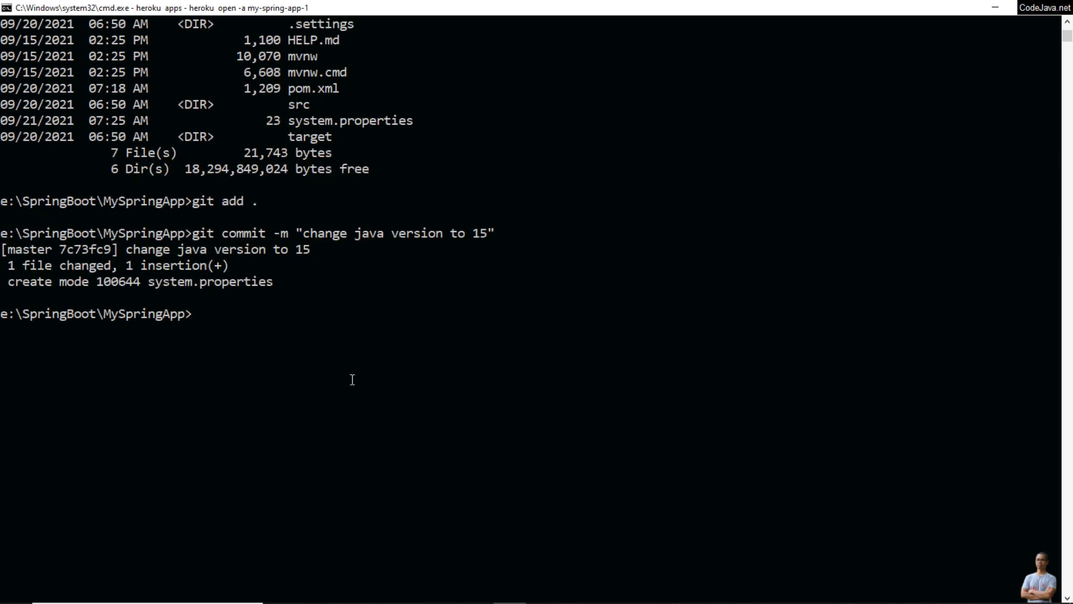
{"action": "type", "text": "git push heroku master"}
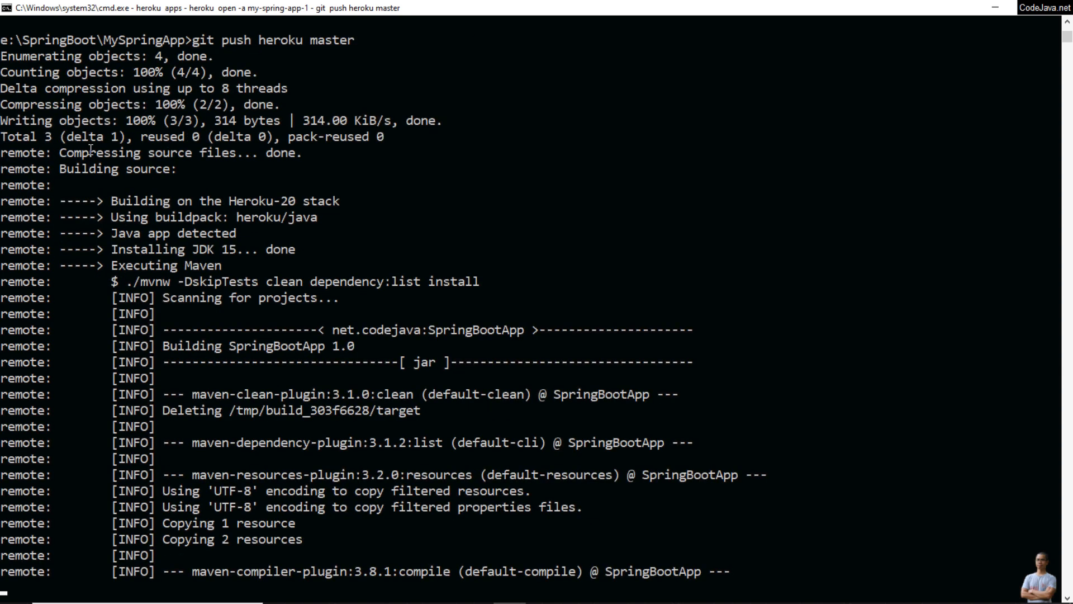
Push to Heroku master, wait for BUILD SUCCESS, and reopen the deployed app
{"action": "scroll", "scroll_direction": "down", "scroll_amount": 3}
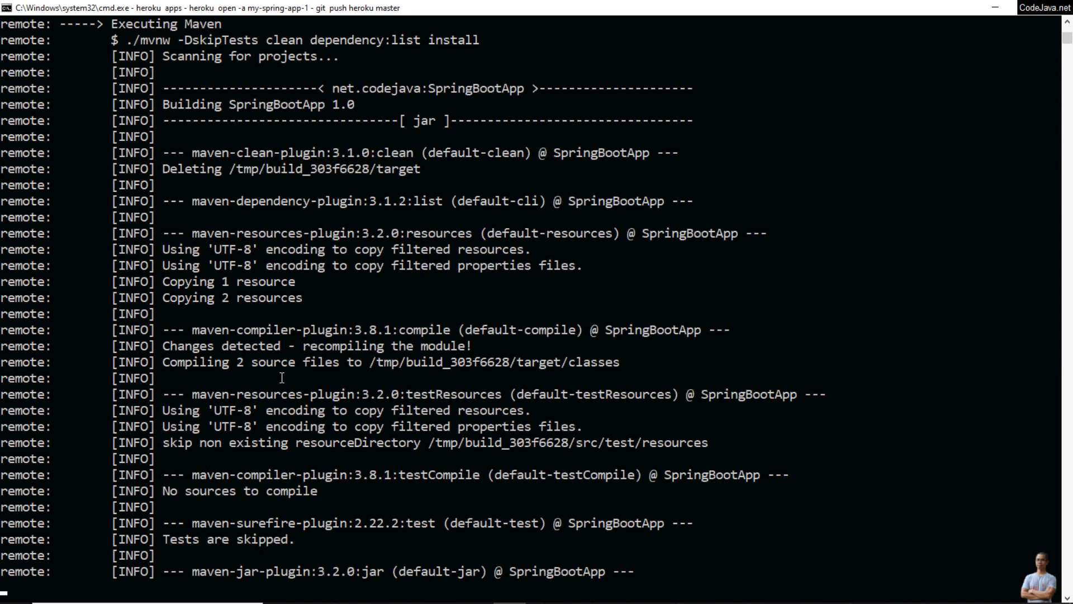
{"action": "scroll", "scroll_direction": "down", "scroll_amount": 3}
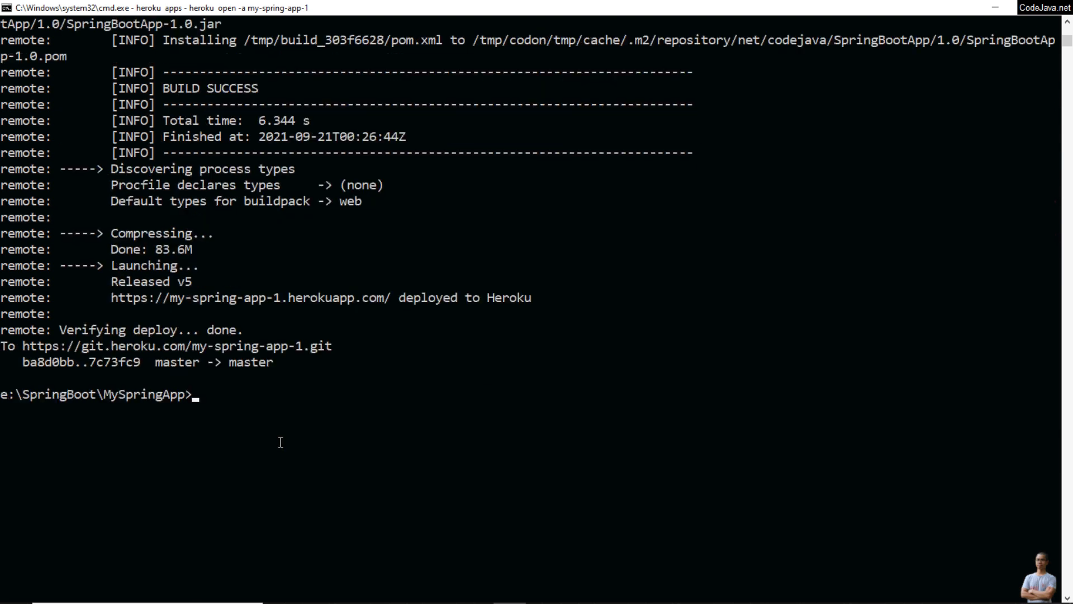
{"action": "type", "text": "hero"}
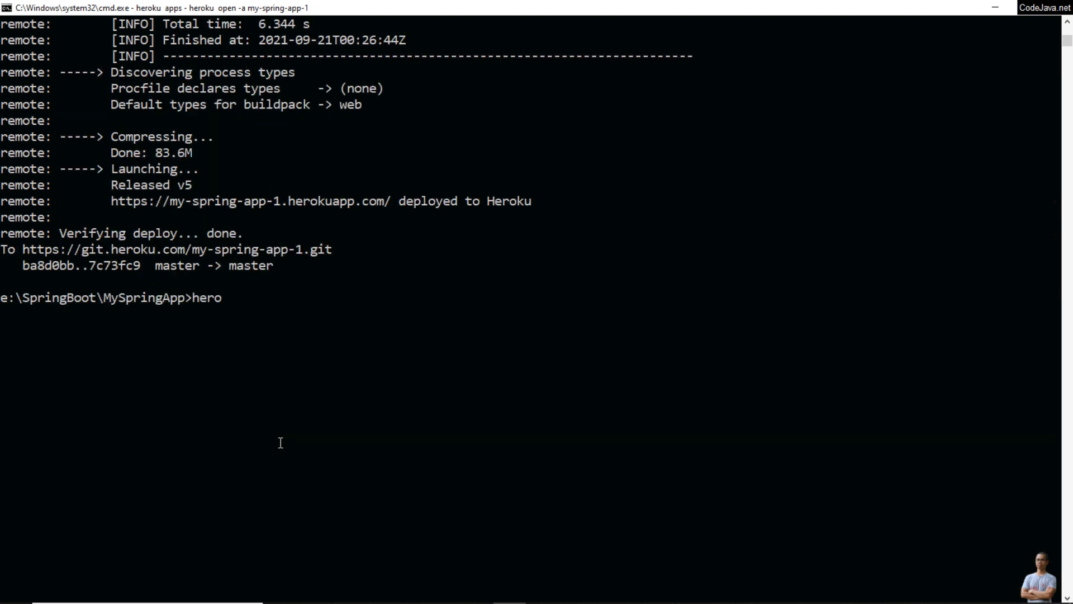
{"action": "type", "text": "ku open"}
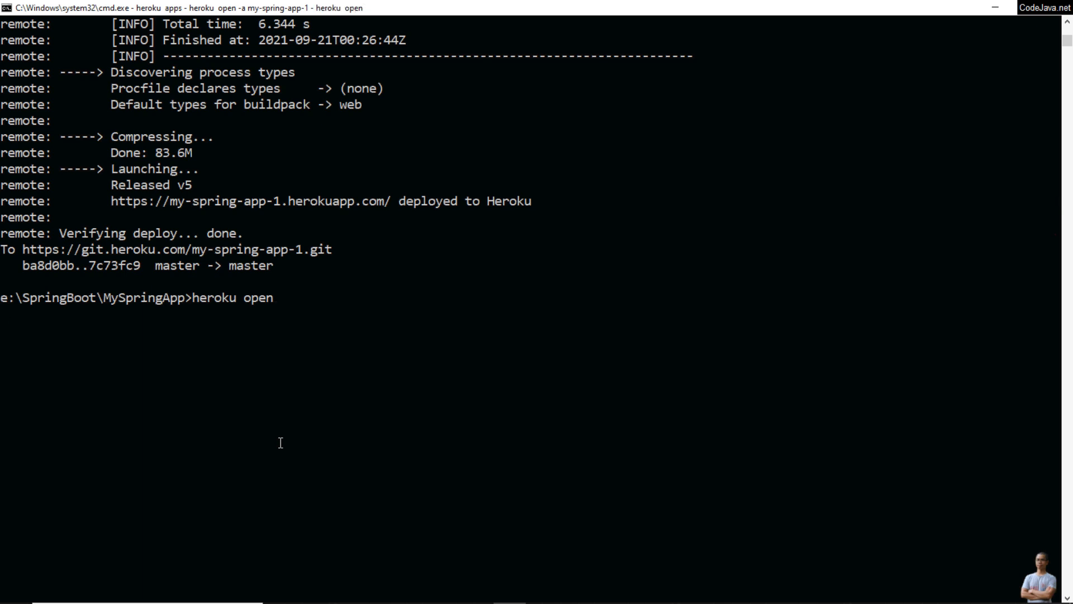
{"action": "key", "text": "Enter"}
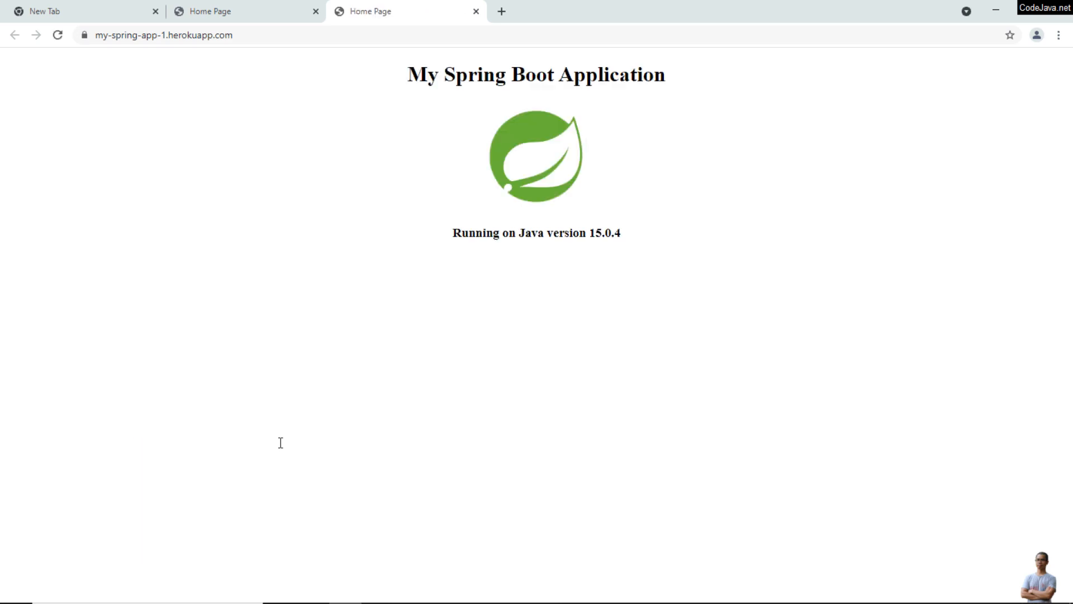
{"action": "mouse_move", "coordinate": [371, 366]}
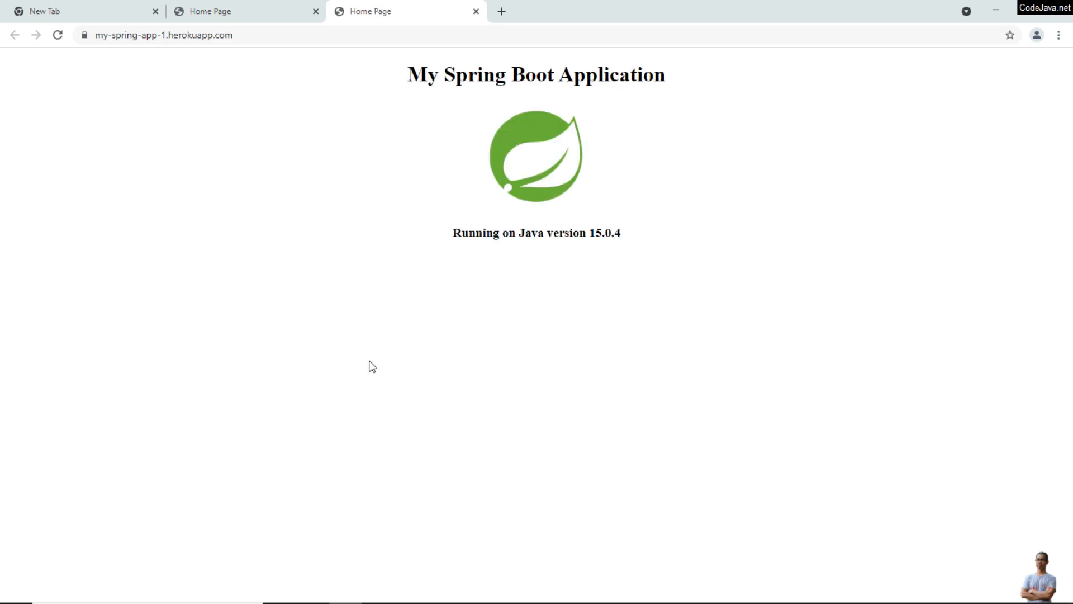
Highlight the 'Running on Java version 15.0.4' line on the app page
{"action": "double_click", "coordinate": [468, 233]}
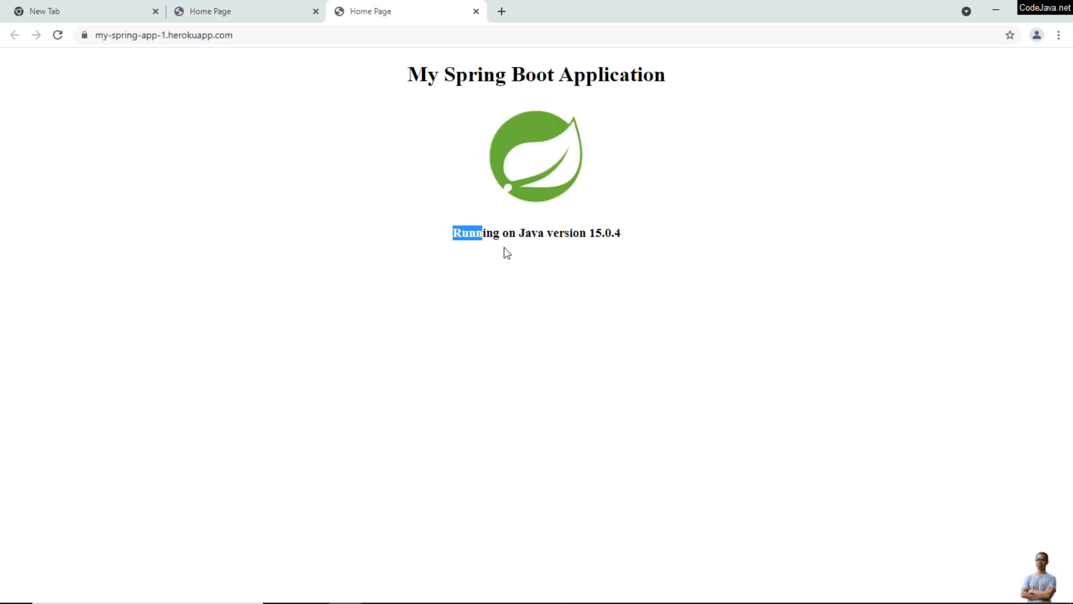
{"action": "left_click_drag", "start_coordinate": [481, 233], "coordinate": [621, 232]}
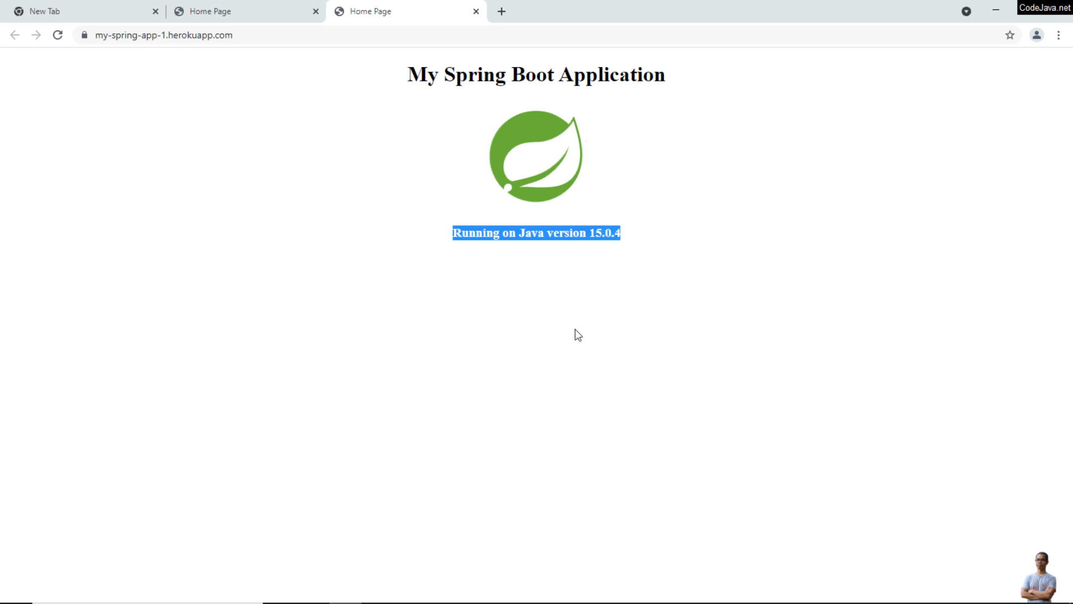
{"action": "mouse_move", "coordinate": [563, 316]}
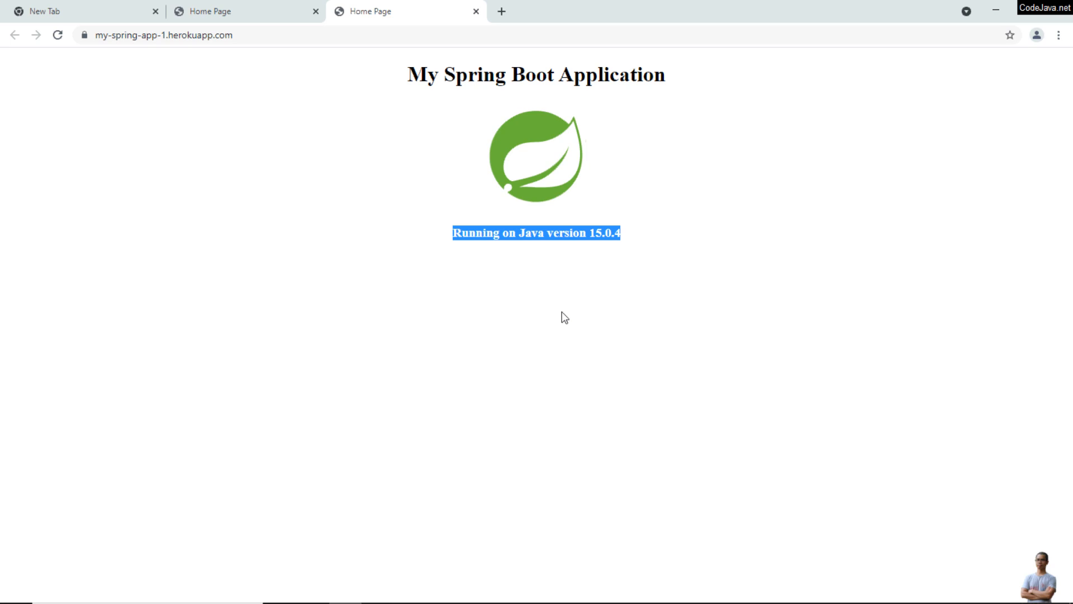
{"action": "mouse_move", "coordinate": [561, 316]}
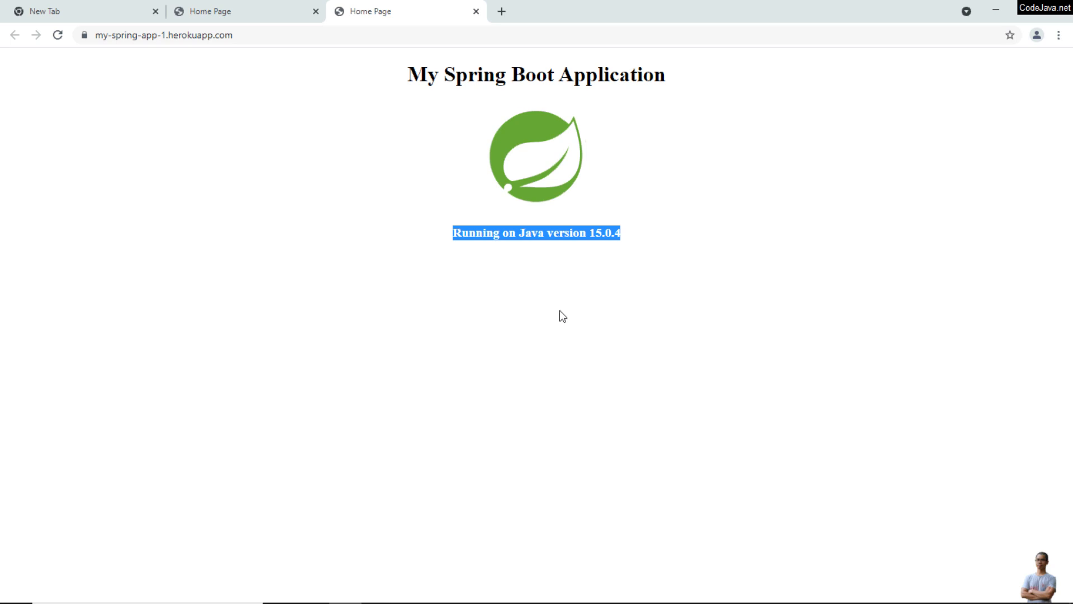